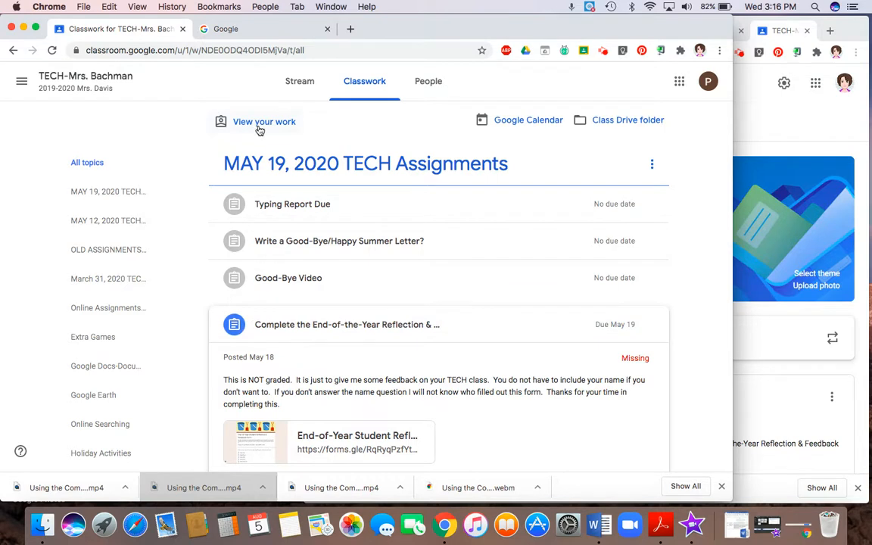
Open Practice Student's work page and filter to Returned, showing Typing Report Due graded 10/10.
left_click(263, 121)
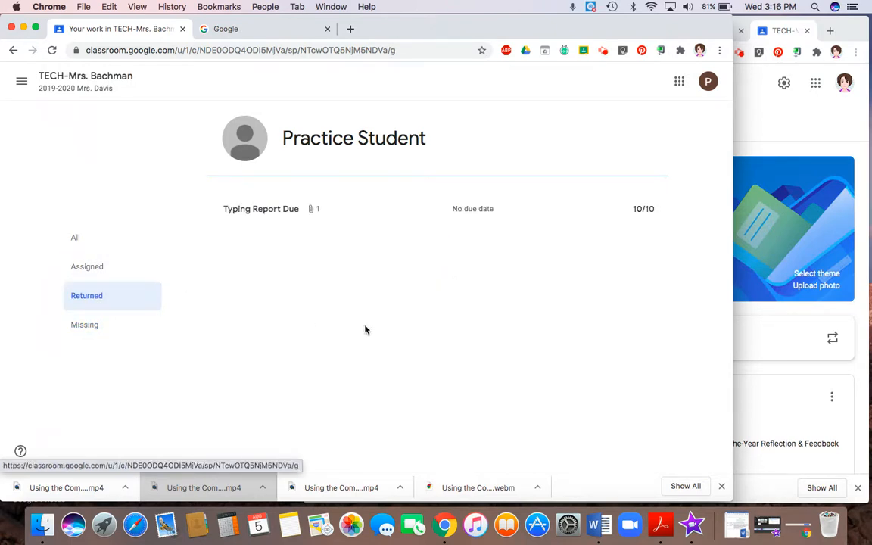
left_click(75, 237)
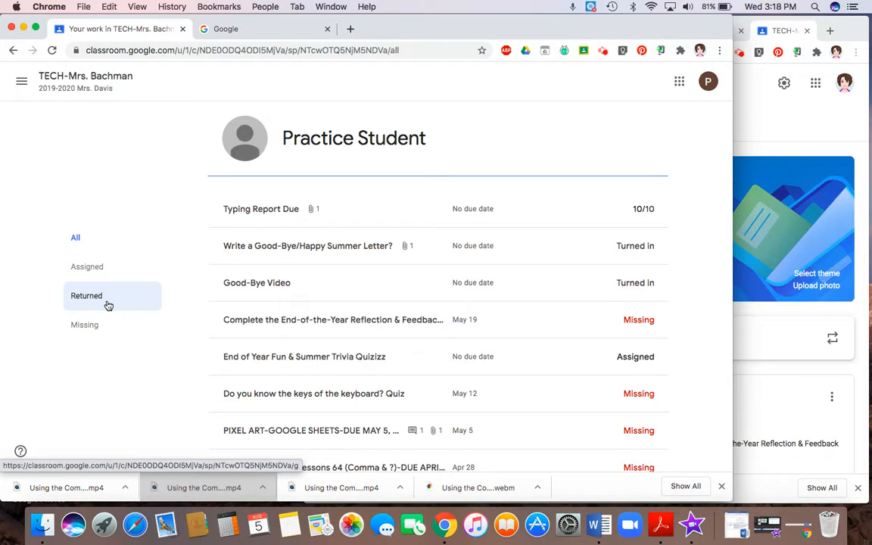